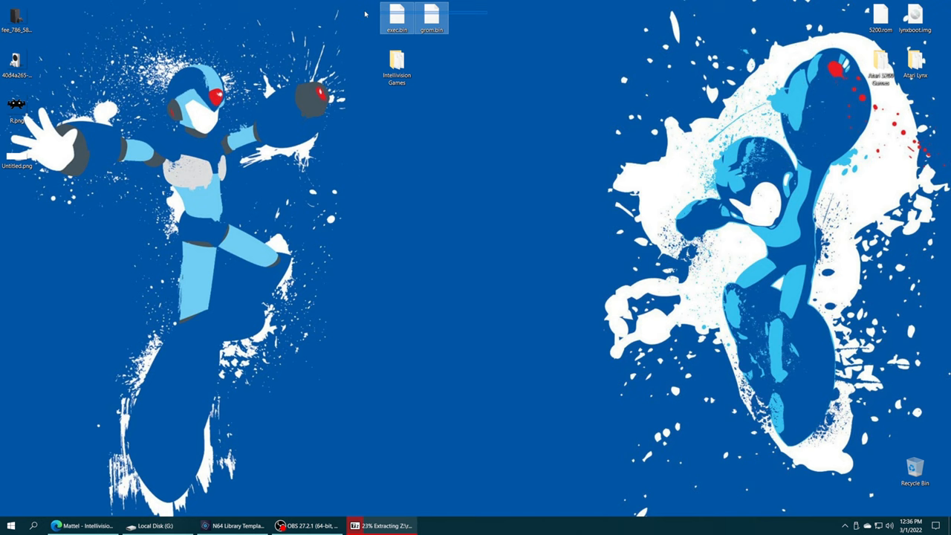
mouse_move(320, 234)
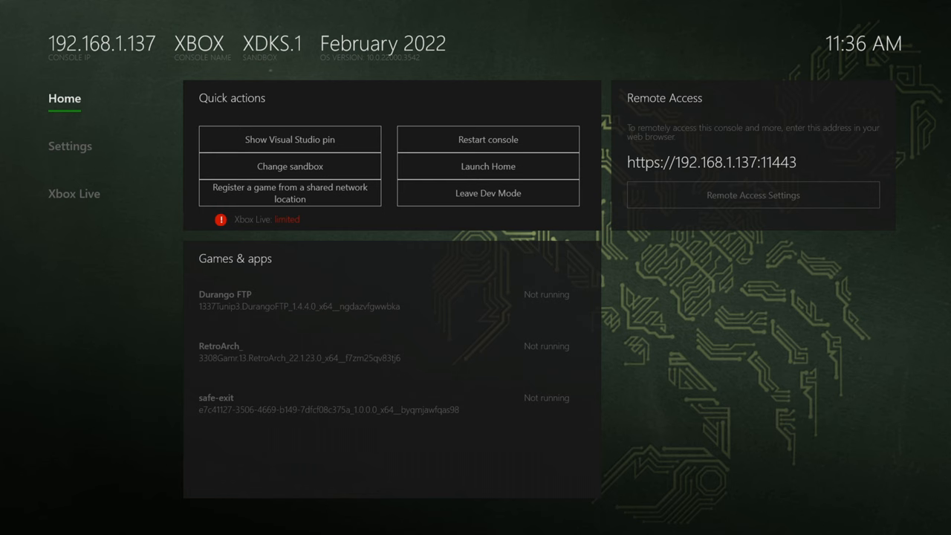
Browse from This PC into the xbox storage location toward RetroArch's system folder.
click(226, 300)
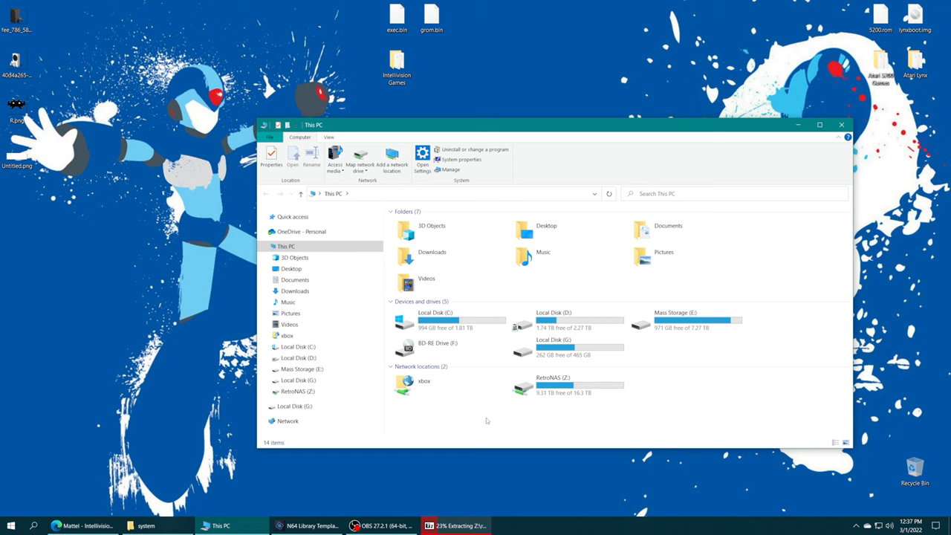
double_click(424, 380)
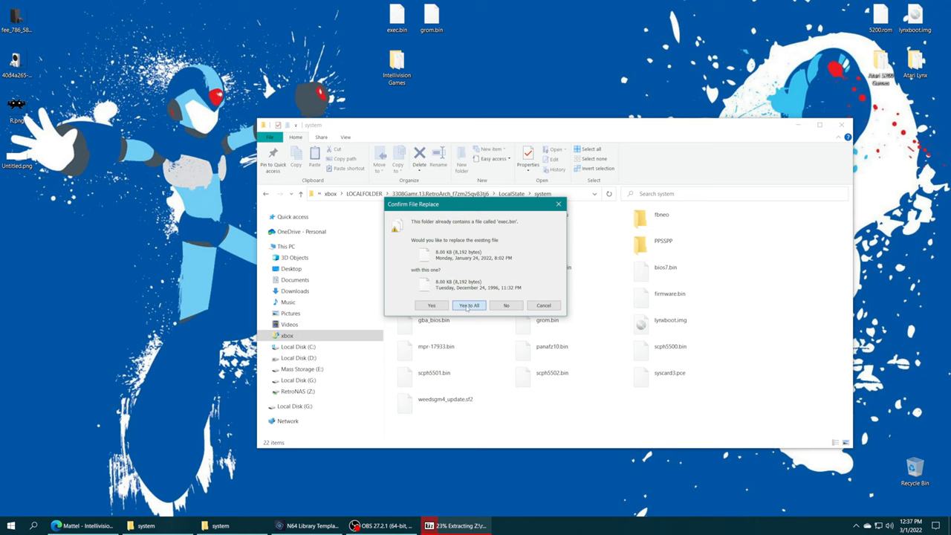
Confirm replacing the existing exec.bin, then check the FreeIntv BIOS list in Libretro Docs.
click(470, 306)
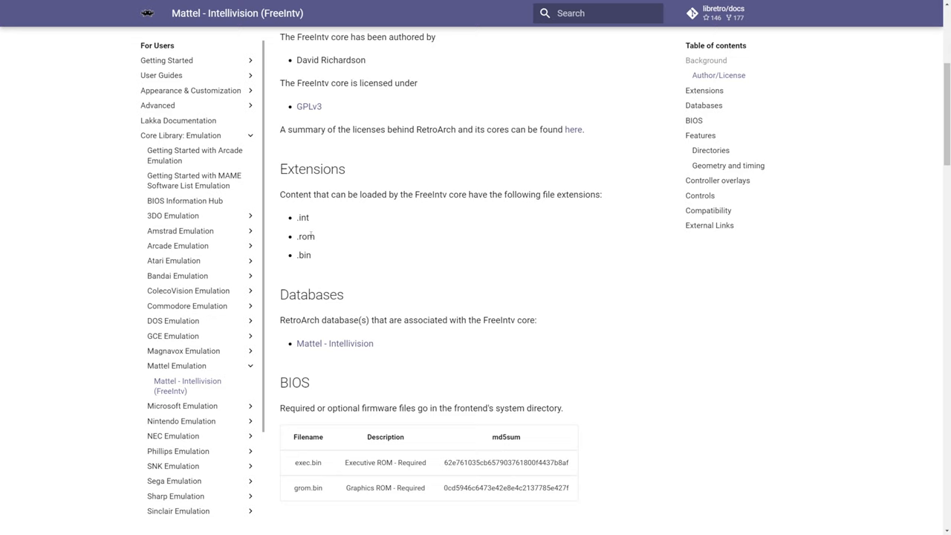
mouse_move(524, 246)
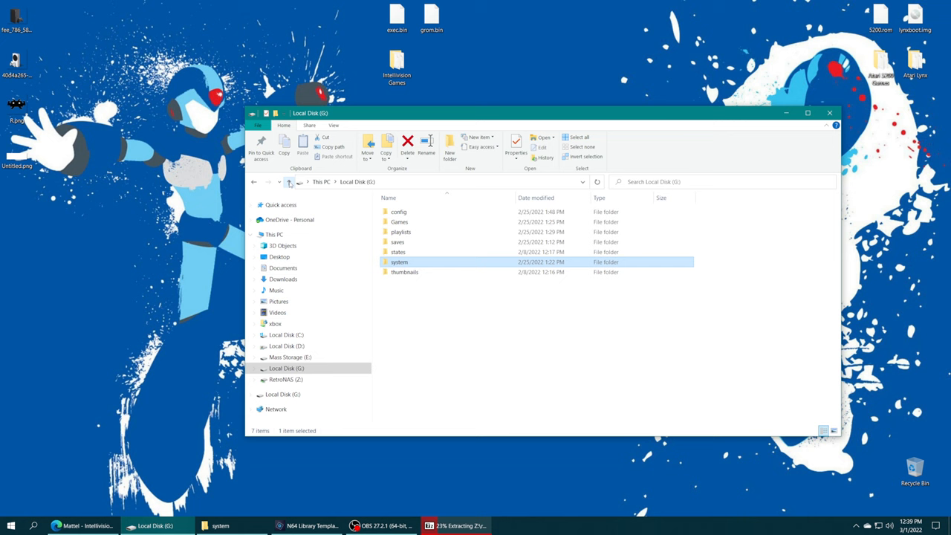
Look through a games-drive RetroArch folder, then enter one of the xbox developer storage folders.
double_click(398, 222)
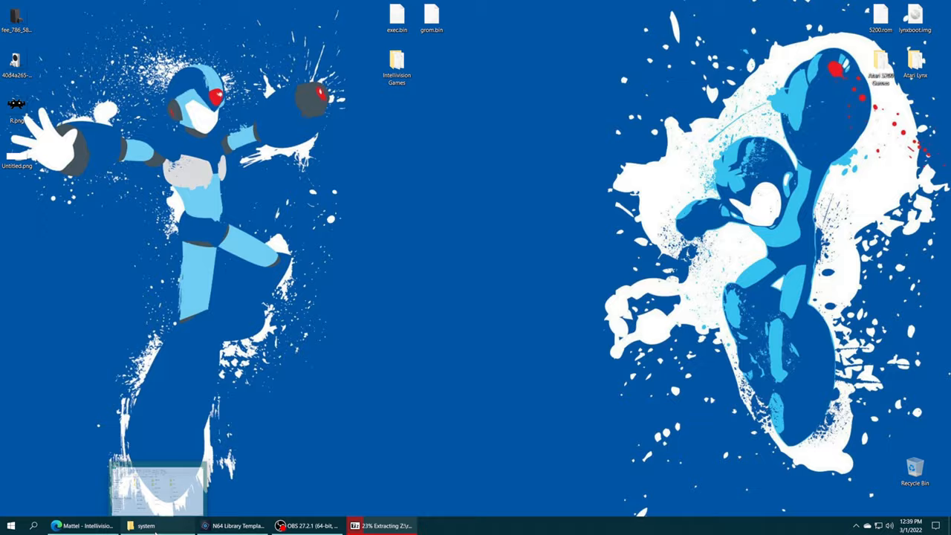
click(146, 526)
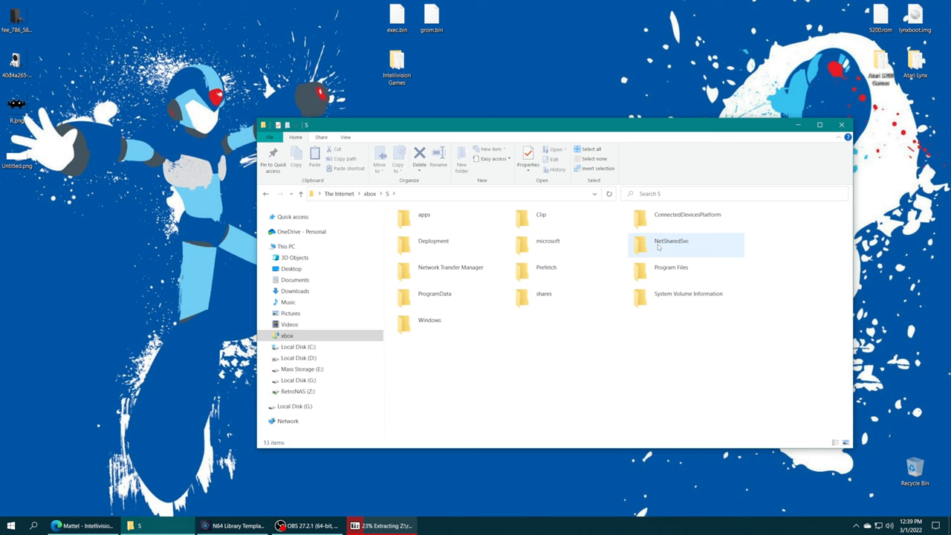
double_click(672, 267)
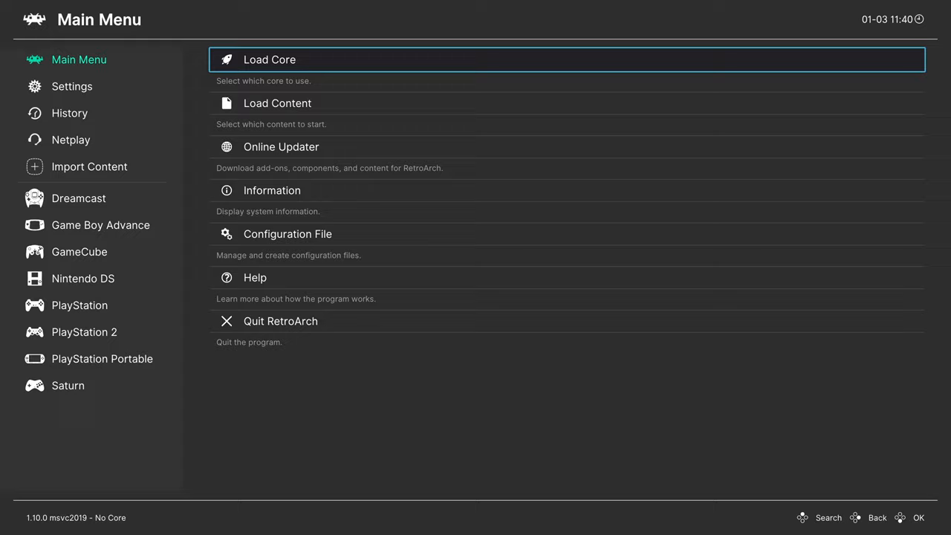
click(276, 103)
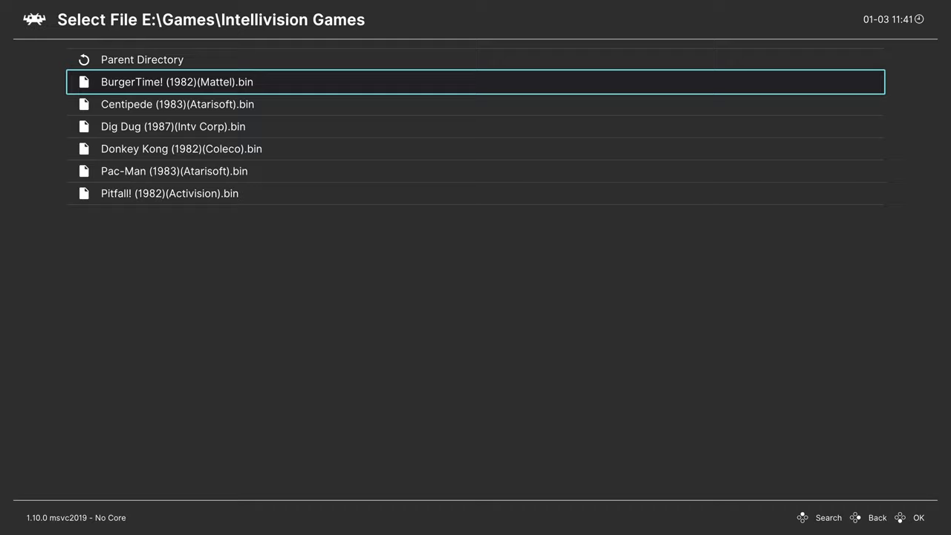
click(877, 518)
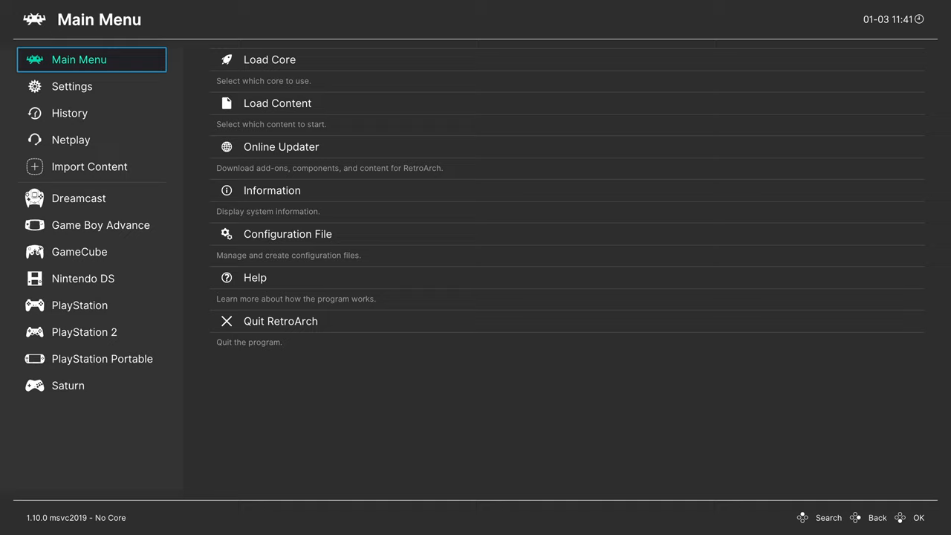
Load the BurgerTime content again so the Intellivision core-selection list appears.
click(277, 103)
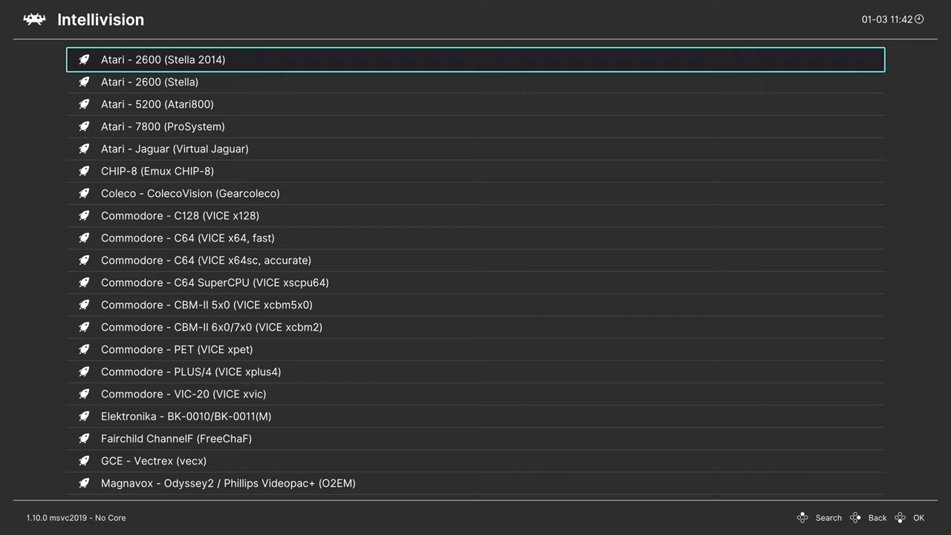
Scroll the core list to FreeIntv and launch BurgerTime with it.
scroll(down, 3)
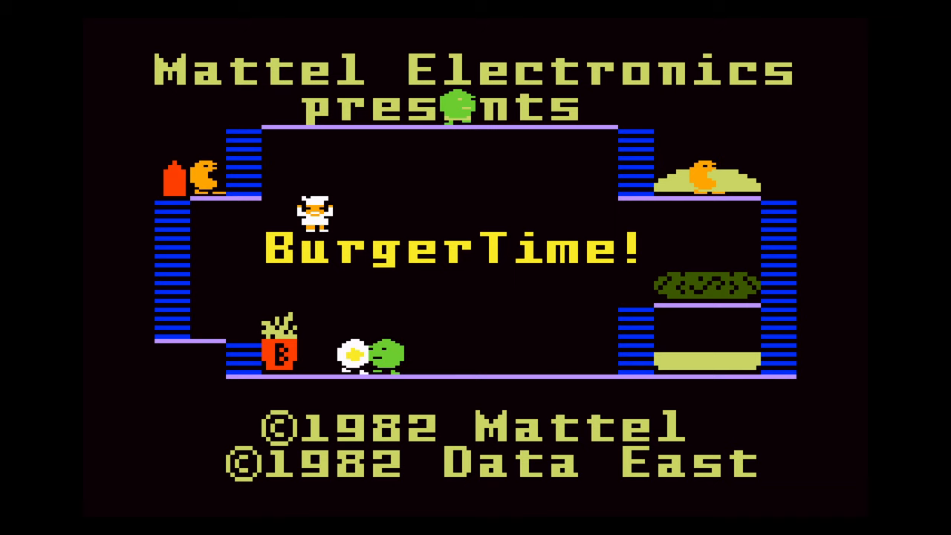
Pause BurgerTime, view the FreeIntv controller-mapping help and dismiss it to keep playing.
key(pause)
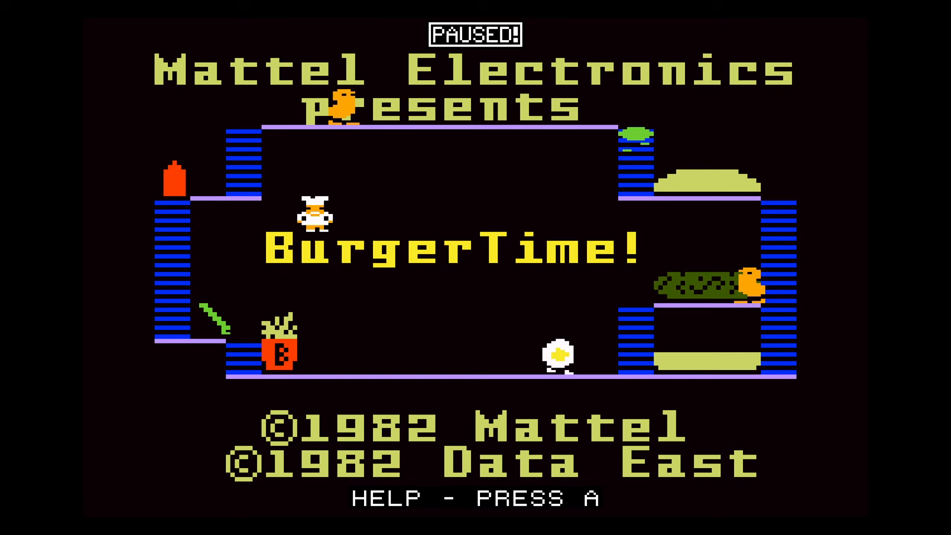
key(a)
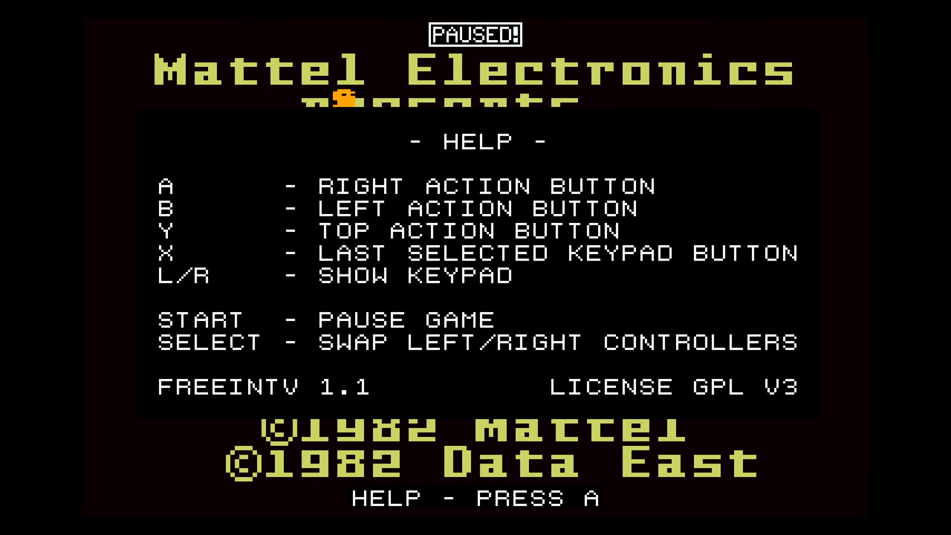
key(a)
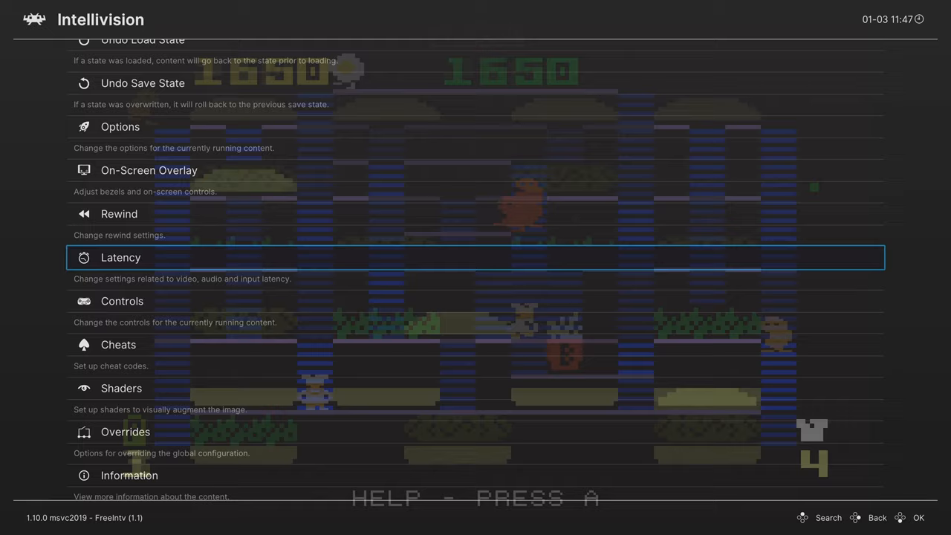
Enter Shaders > Load Shader Preset and browse the crt-royale and crt-guest slangp presets.
click(122, 388)
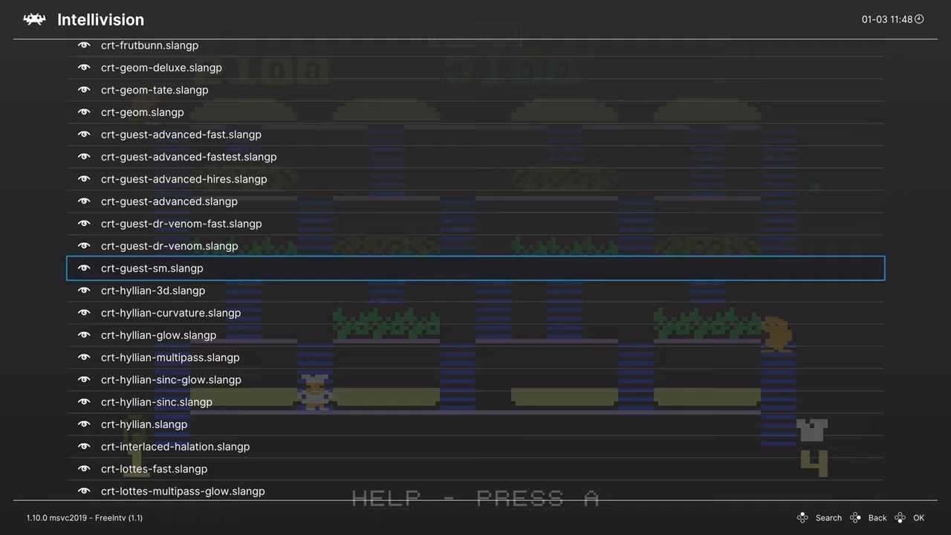
scroll(down, 3)
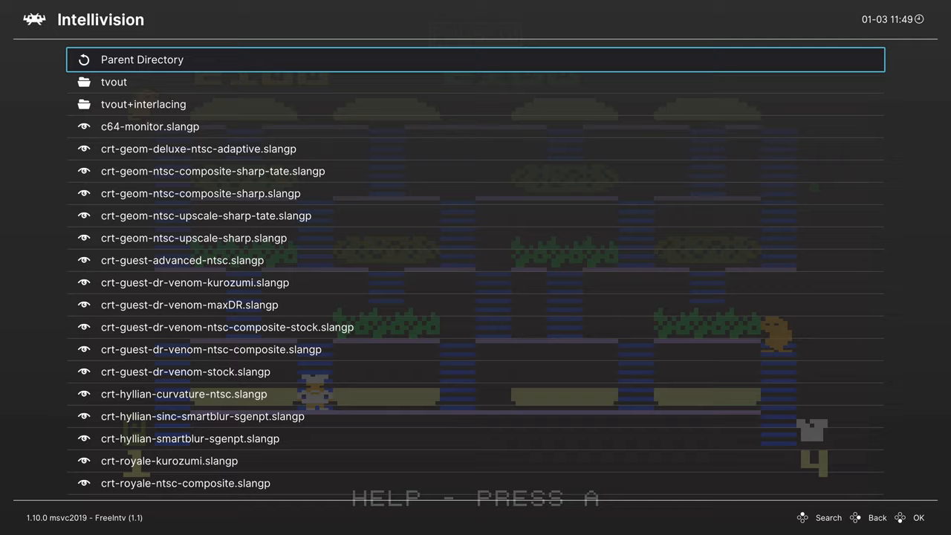
scroll(down, 3)
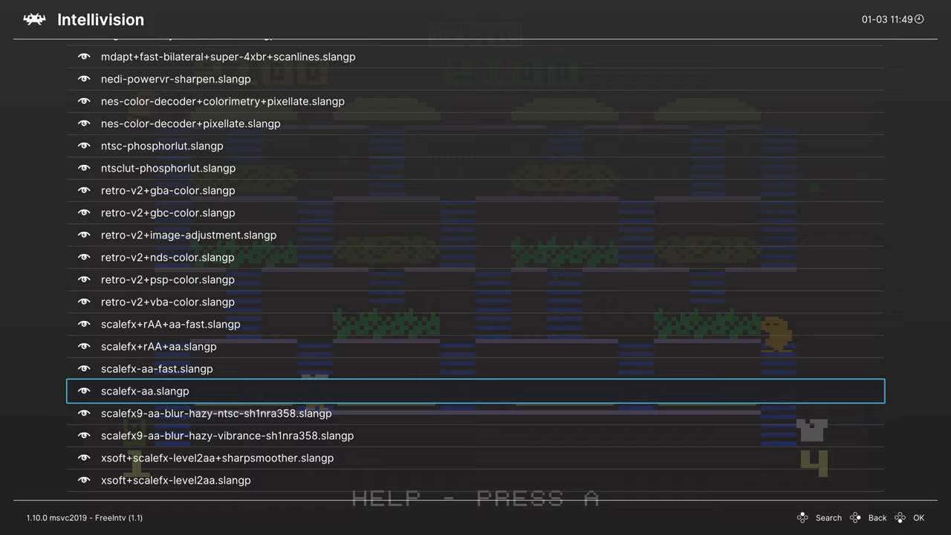
scroll(up, 3)
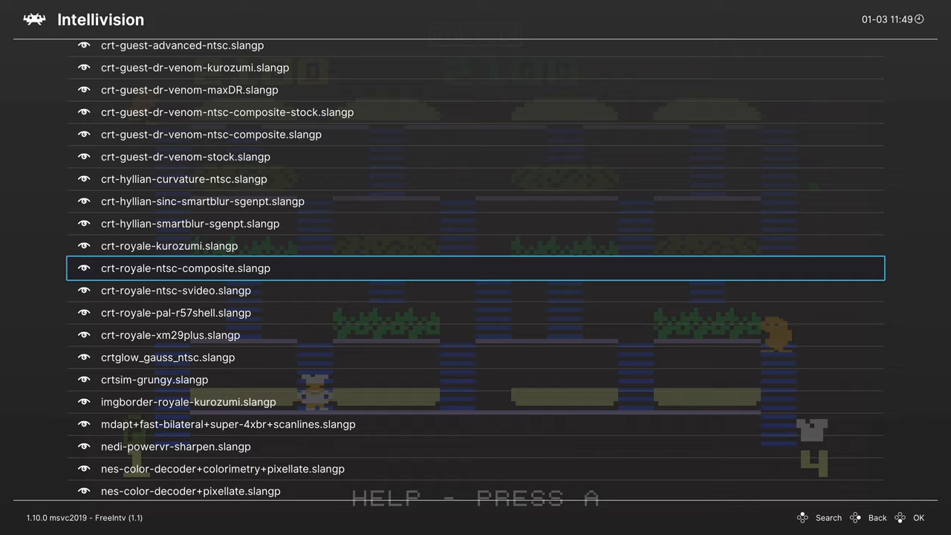